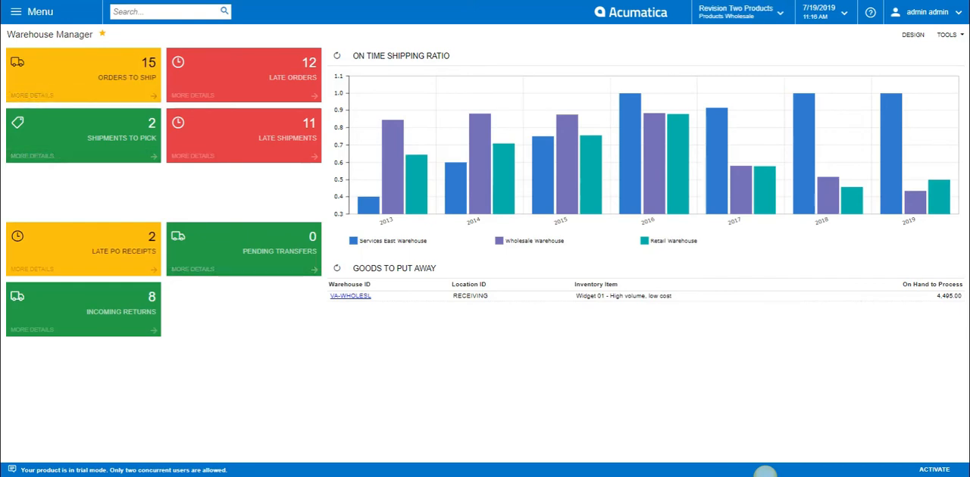
Show the orders waiting to ship, with SO004751 for Precision Photos previewed beside the list.
click(84, 73)
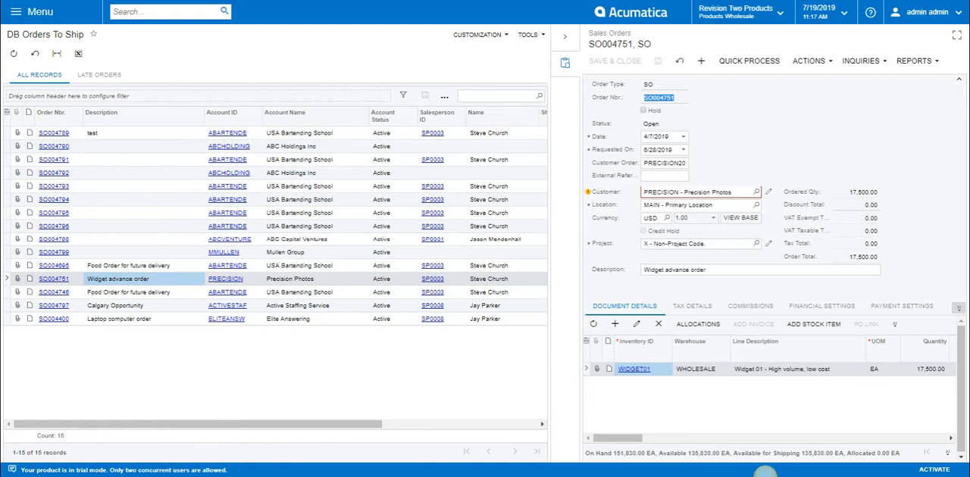
Preview SO004746, then the late order SO004695 for USA Bartending School in the side panel.
click(53, 293)
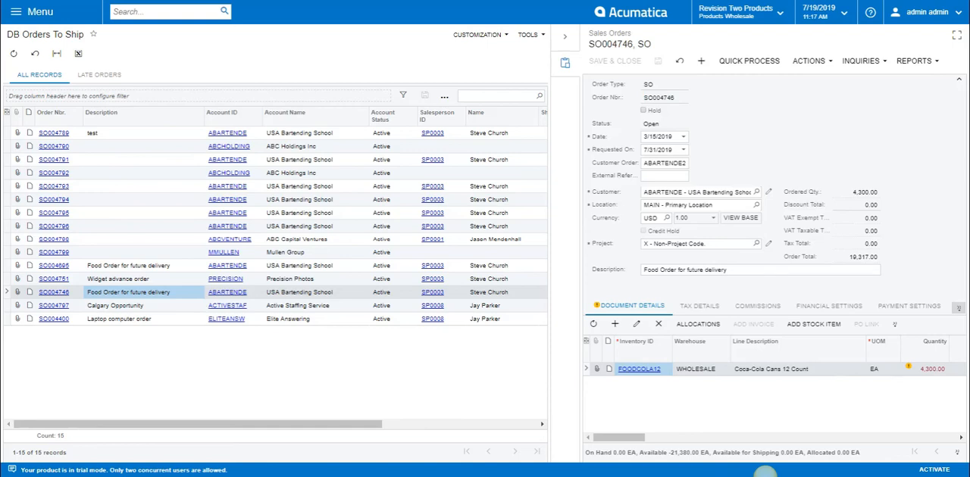
click(53, 265)
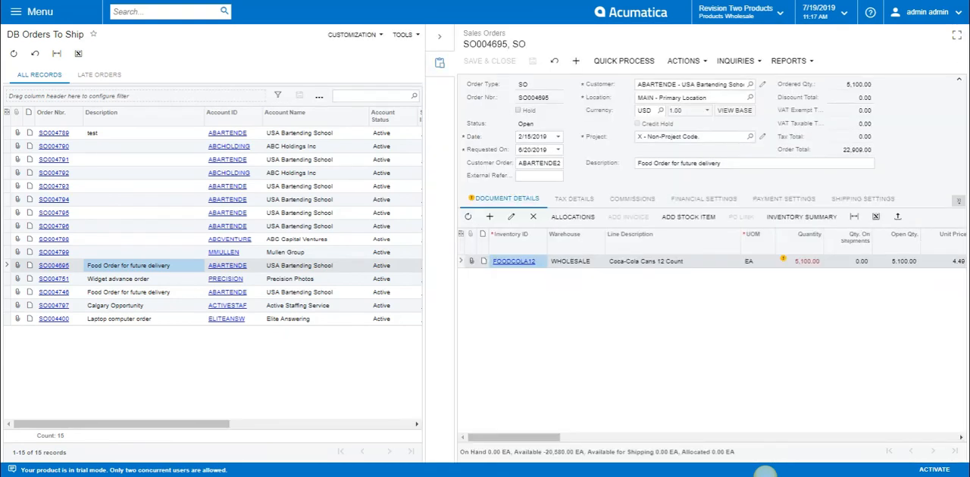
Change SO004695's Date and Requested On to 9/15/2019, updating the order lines, save, and show its Actions.
click(559, 148)
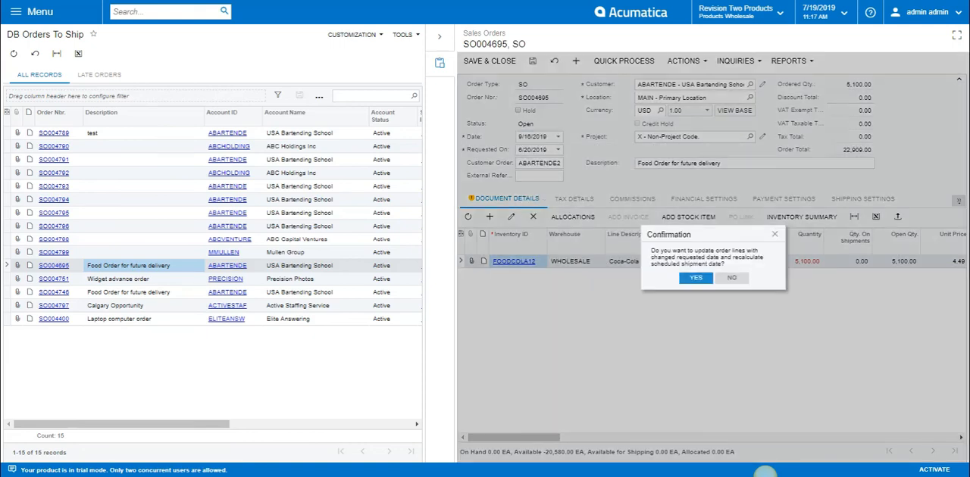
click(694, 277)
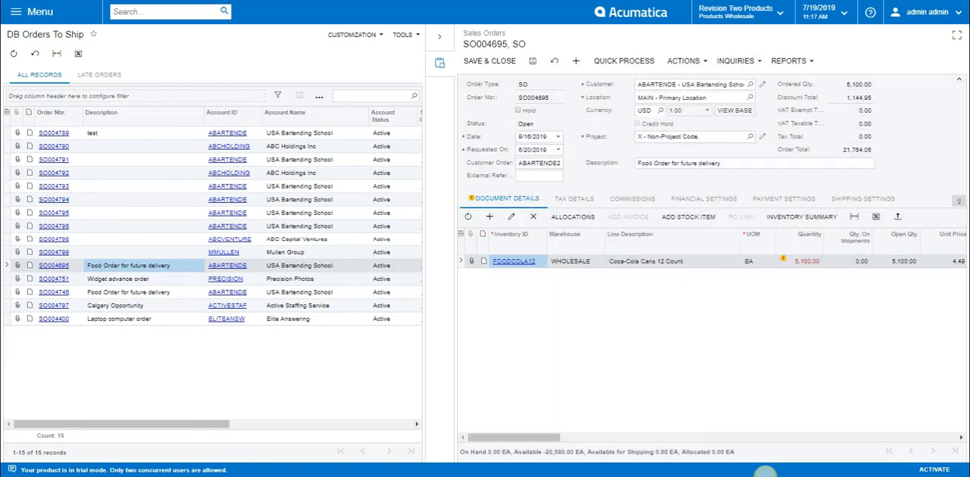
click(533, 136)
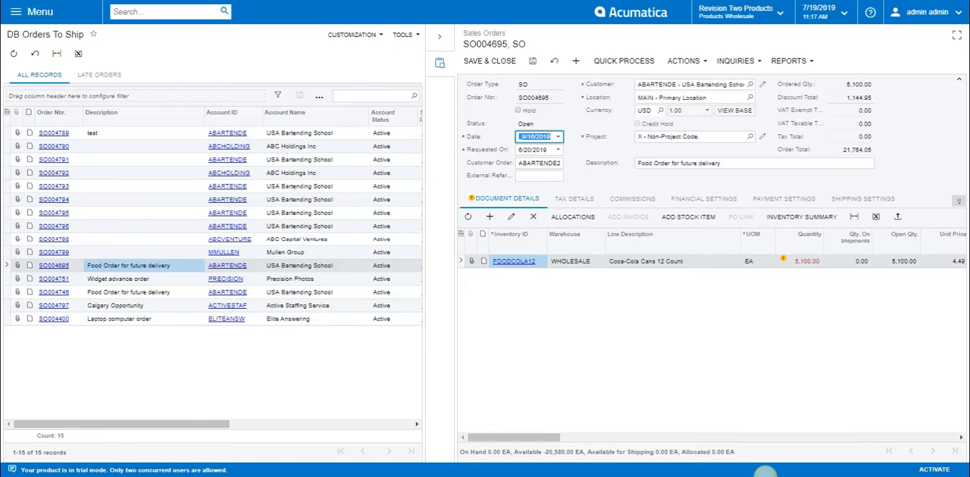
click(533, 148)
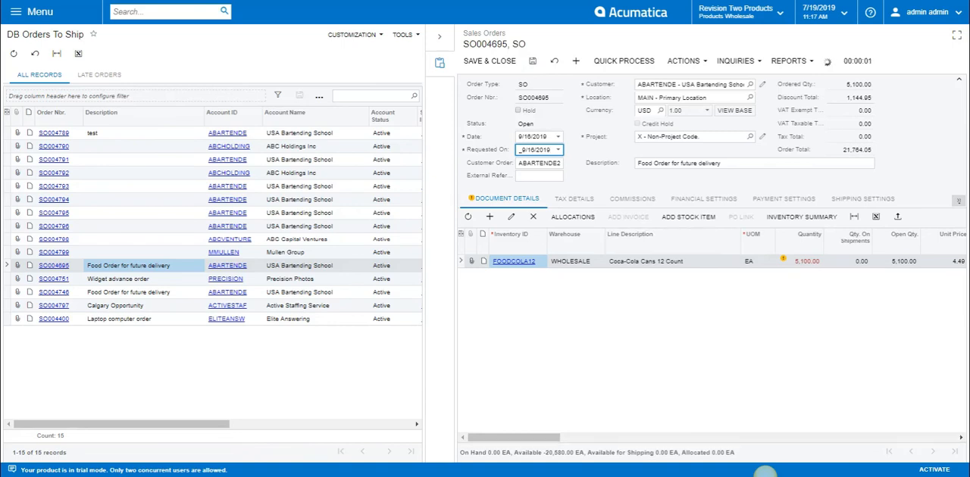
click(681, 61)
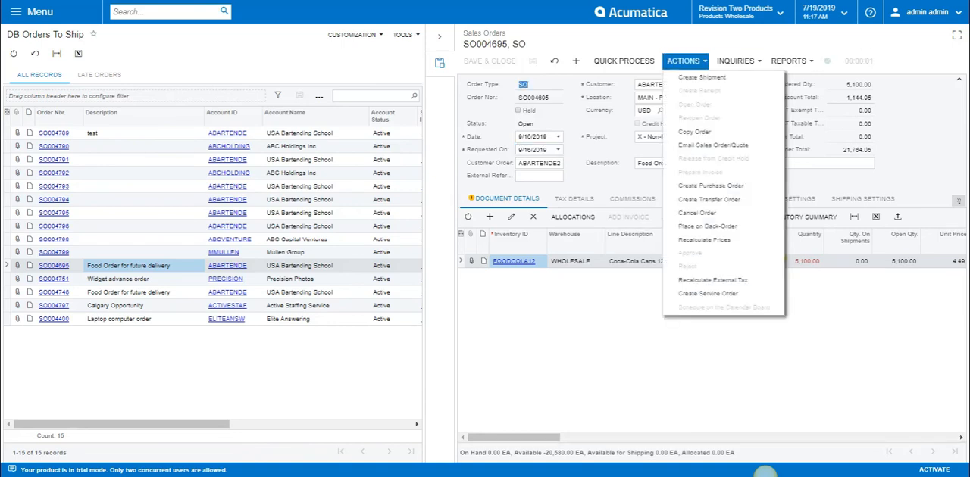